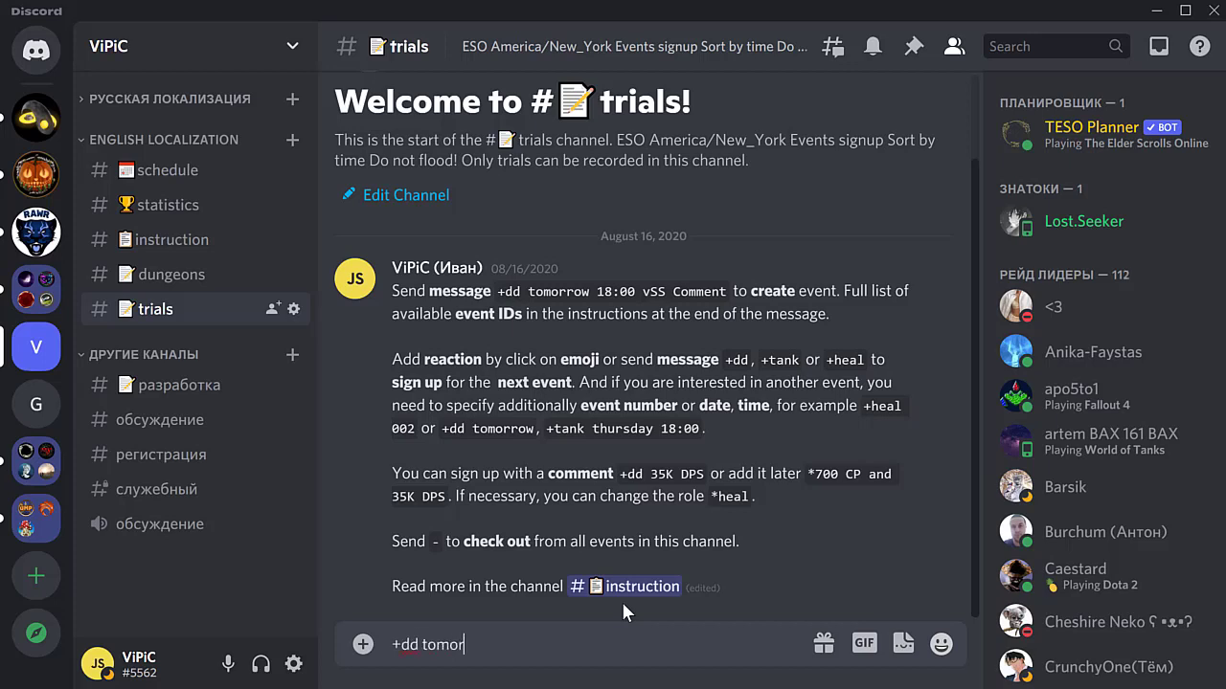
- Compose the '+dd tomorrow 18:00 vSS My description of the event.' sign-up command
type("row 18:00 vSS My de")
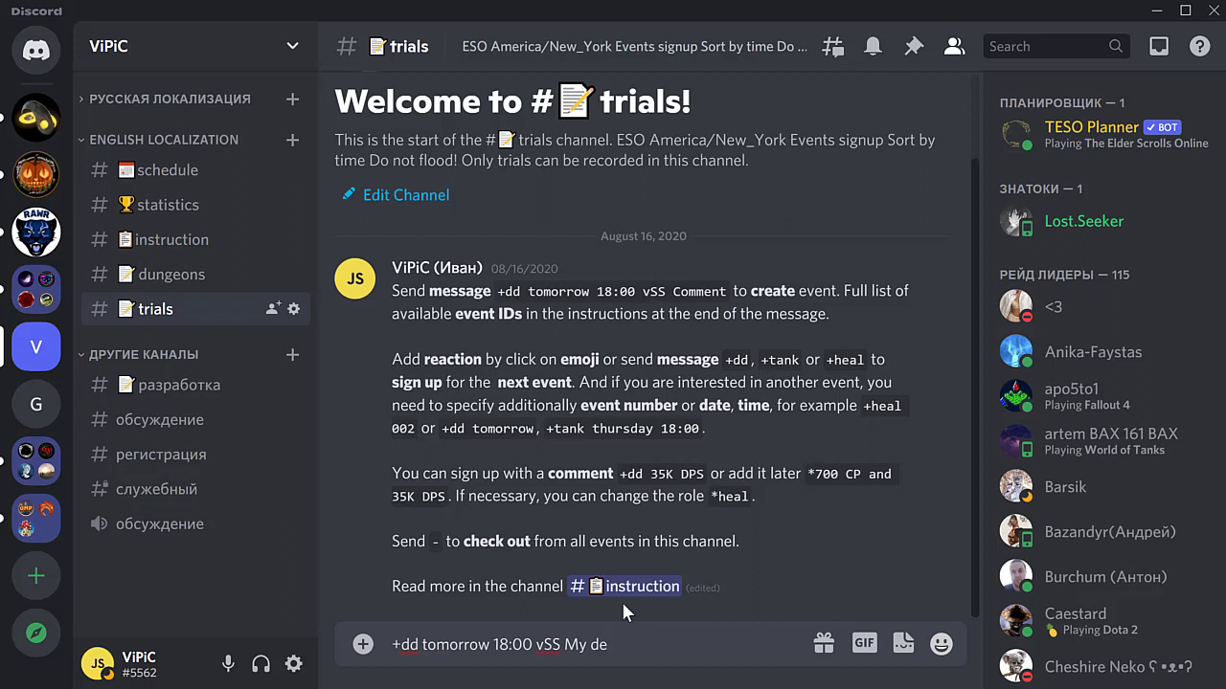
type("scripti")
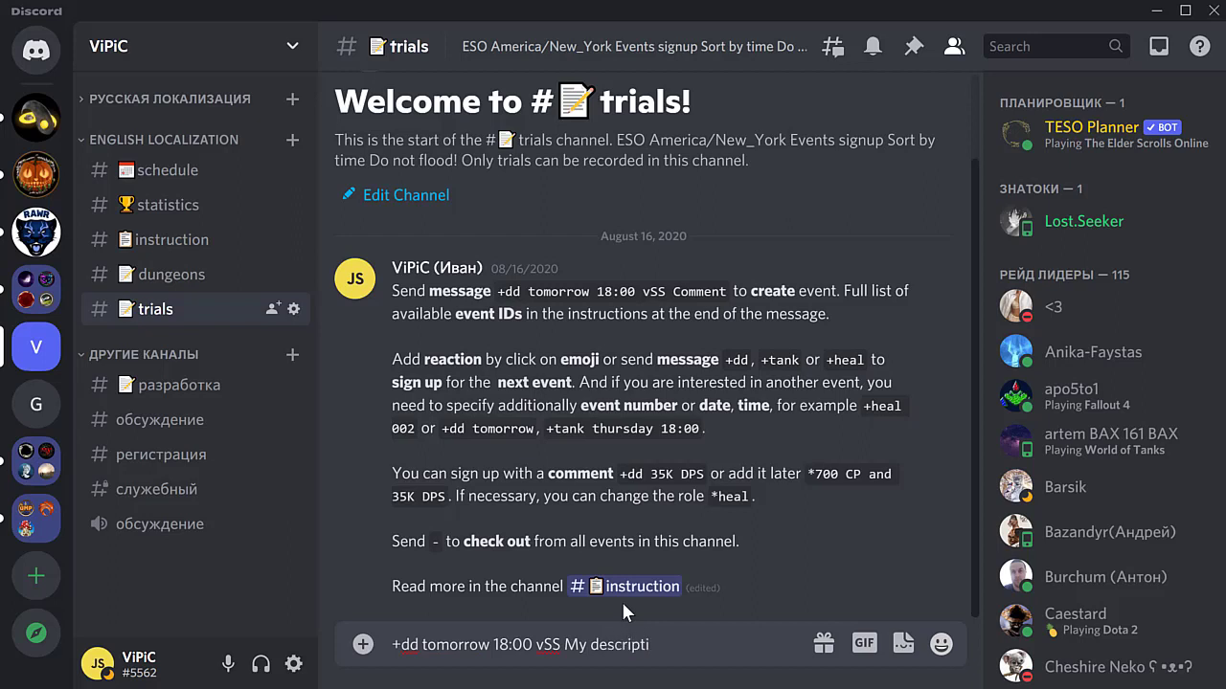
type("on of the event.")
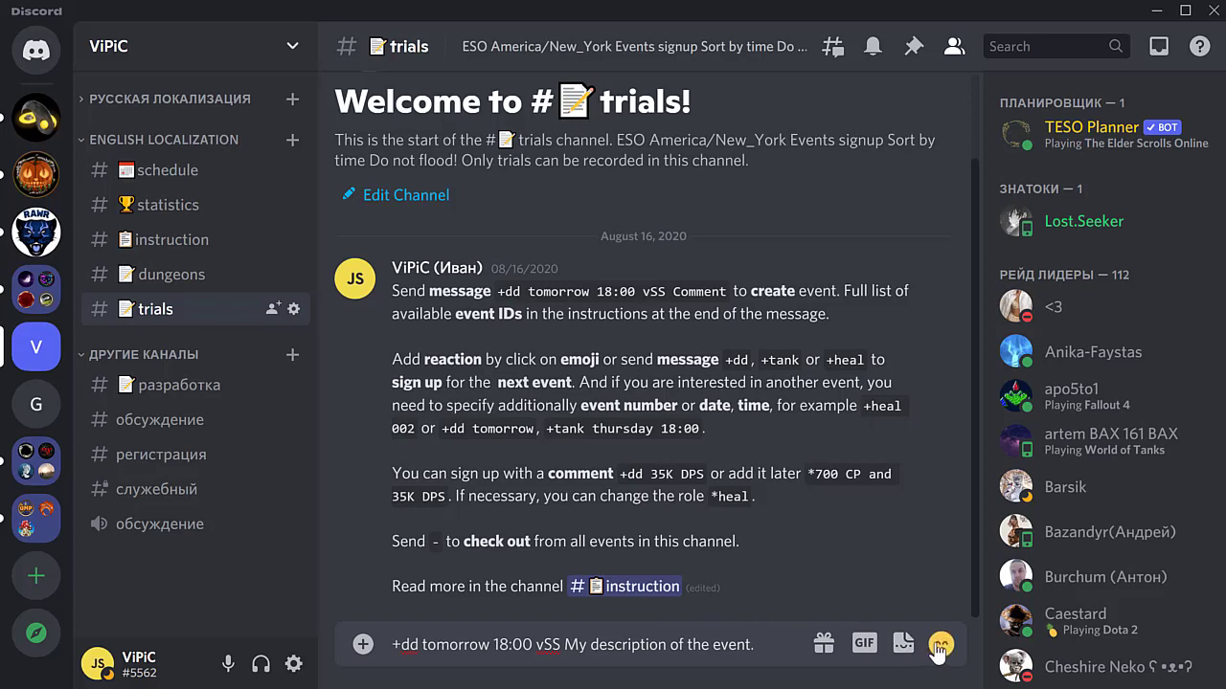
- Add a :wink: emoji and bold the word 'description' before posting the event
left_click(940, 643)
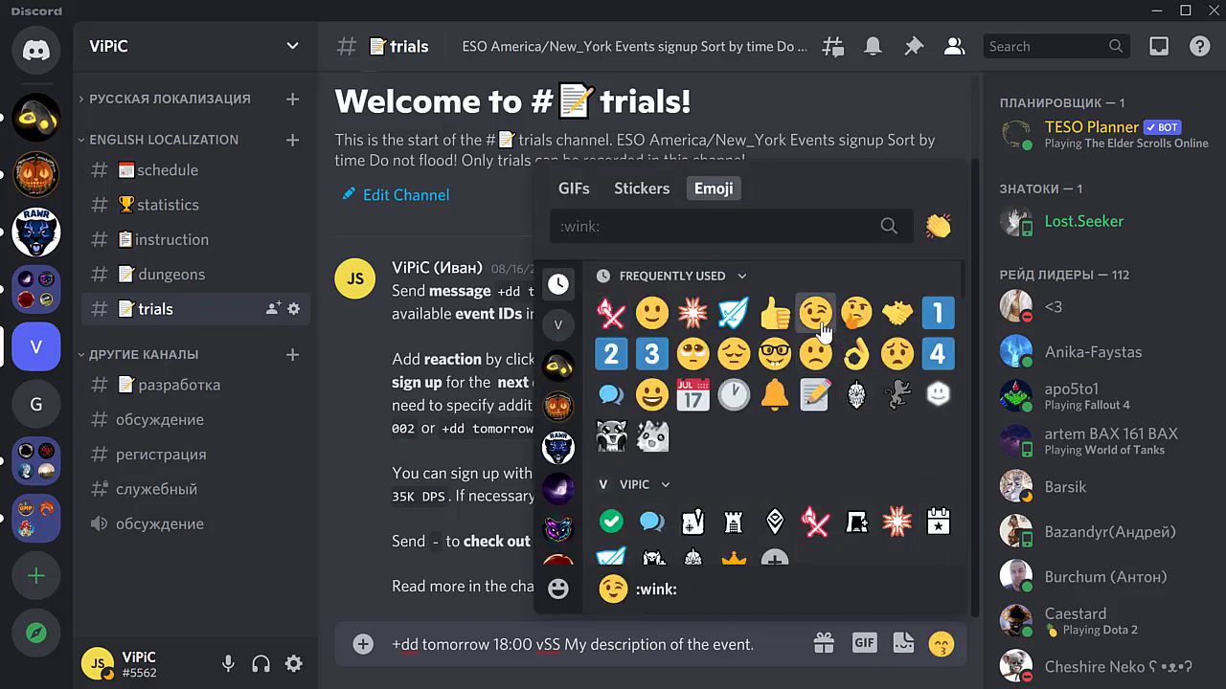
left_click(613, 589)
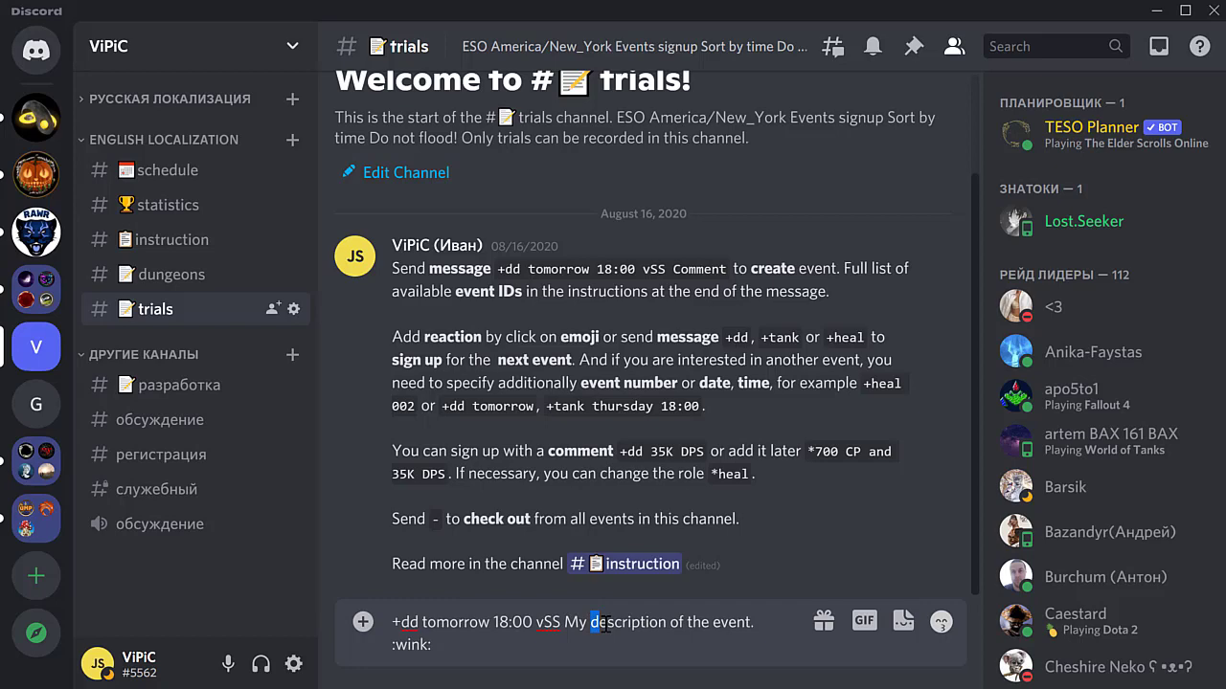
double_click(628, 620)
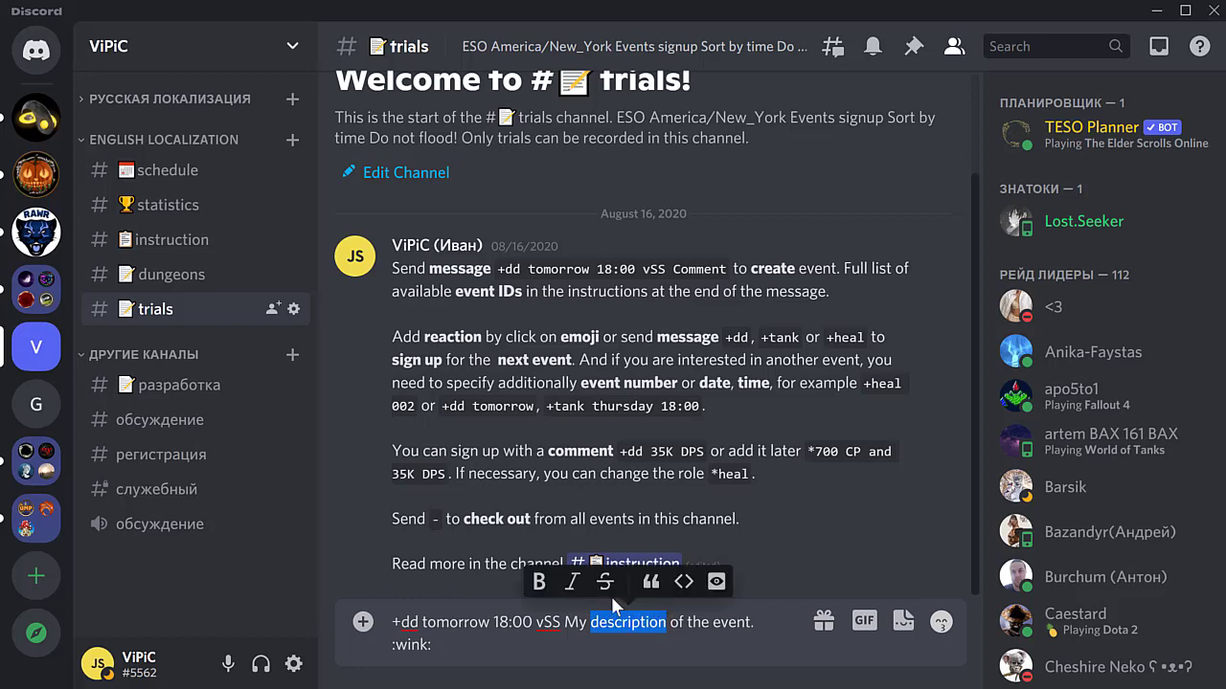
left_click(540, 582)
type("* comment")
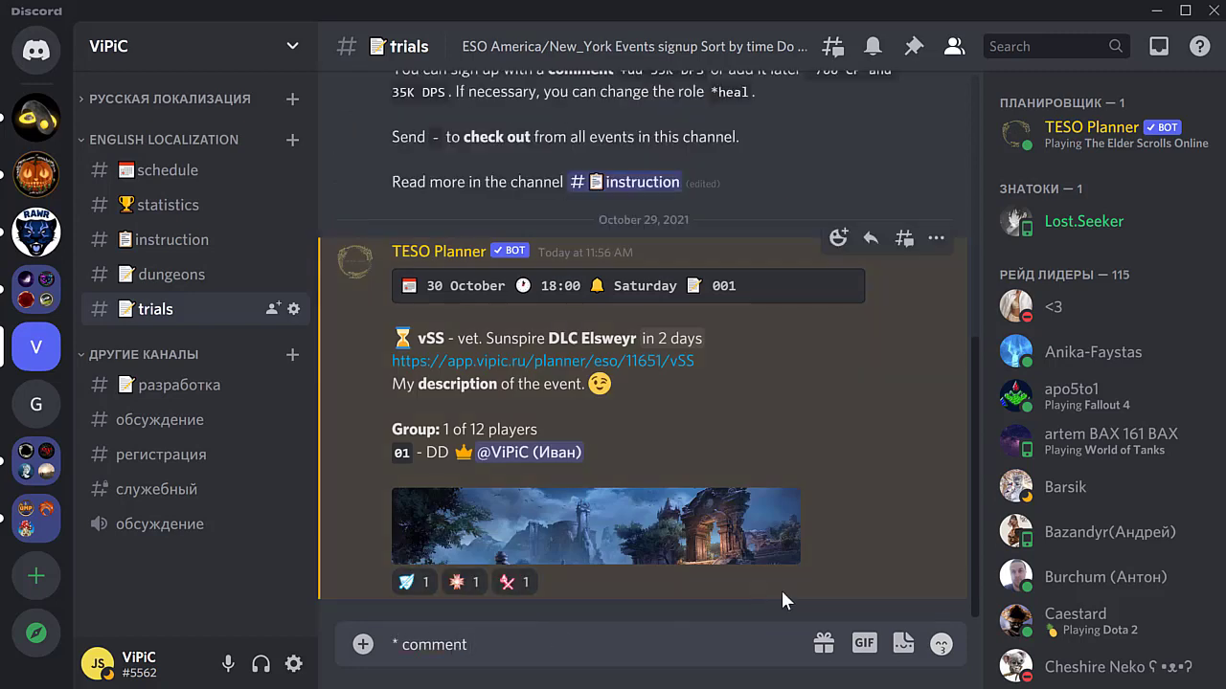
left_click(942, 643)
type("+dd")
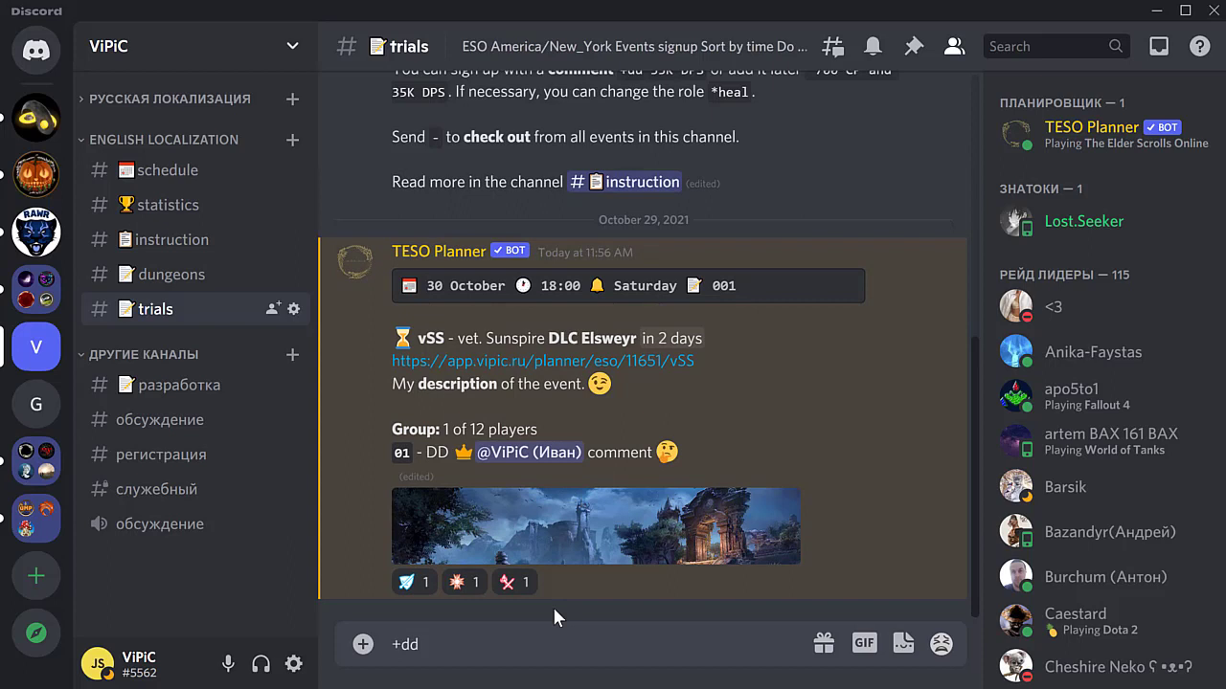
right_click(1092, 352)
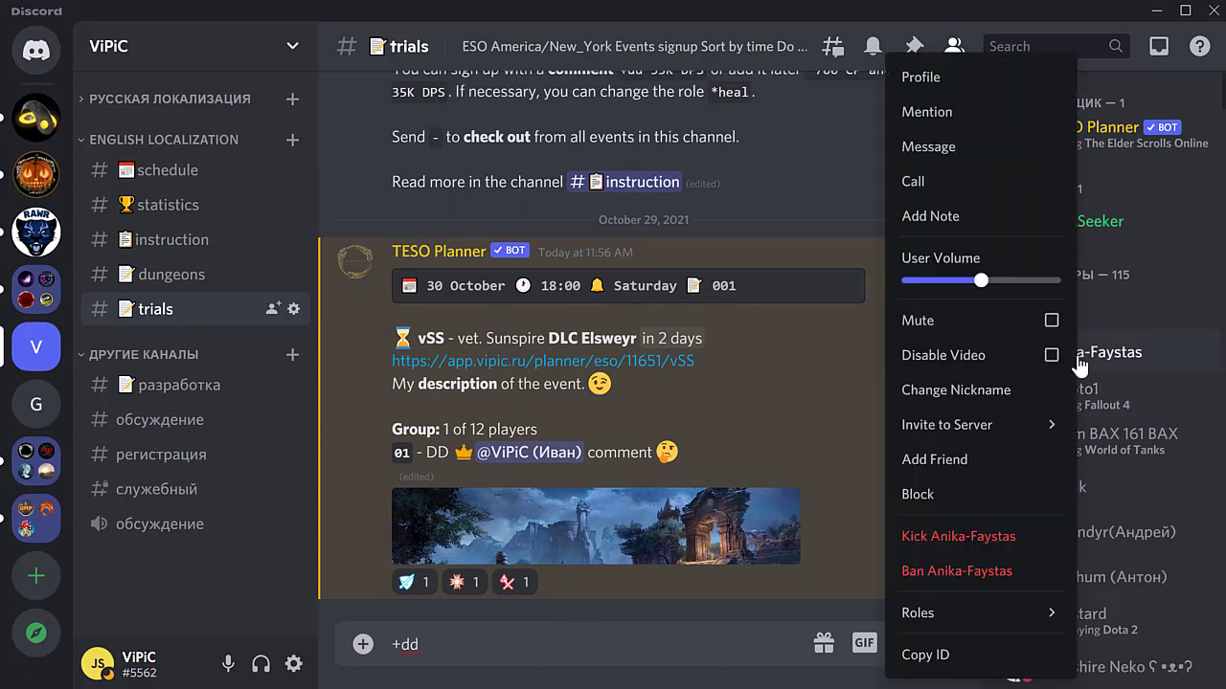
left_click(927, 111)
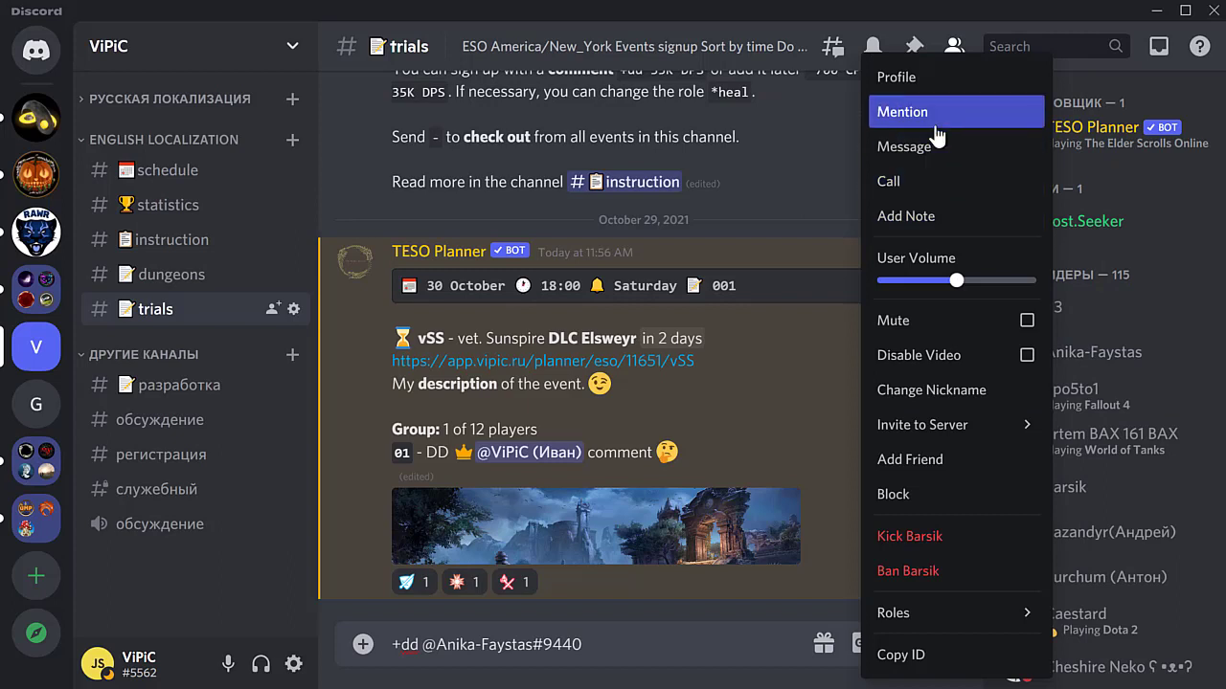
left_click(900, 111)
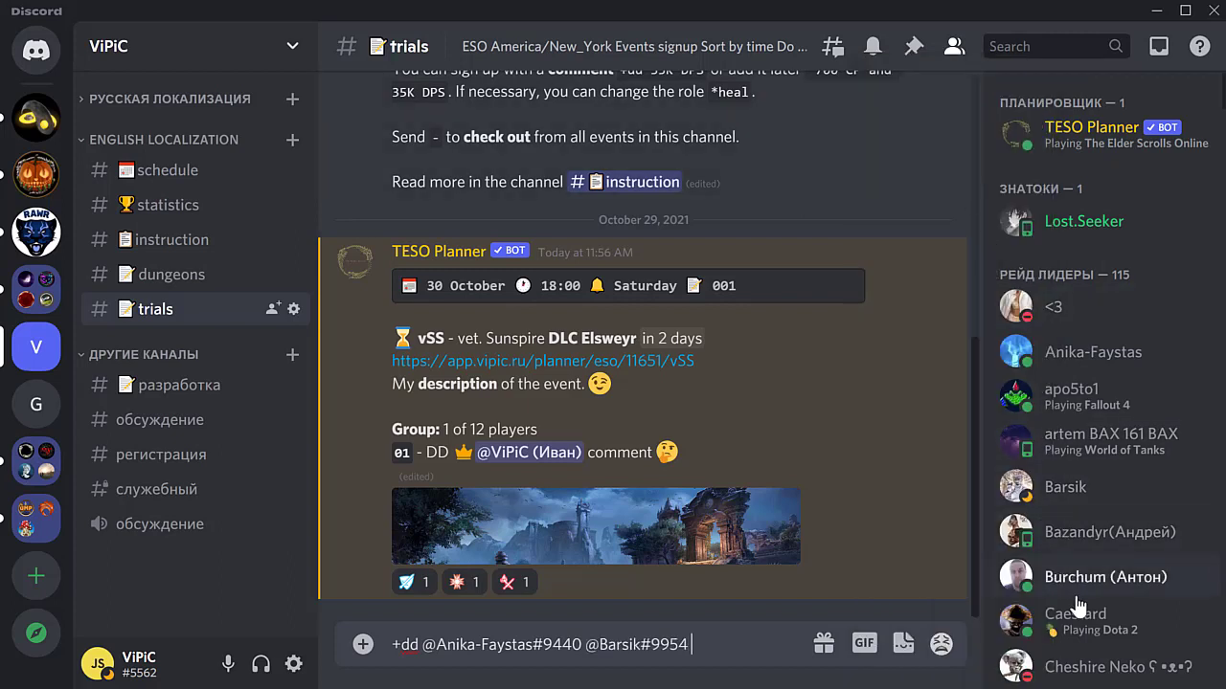
right_click(1077, 612)
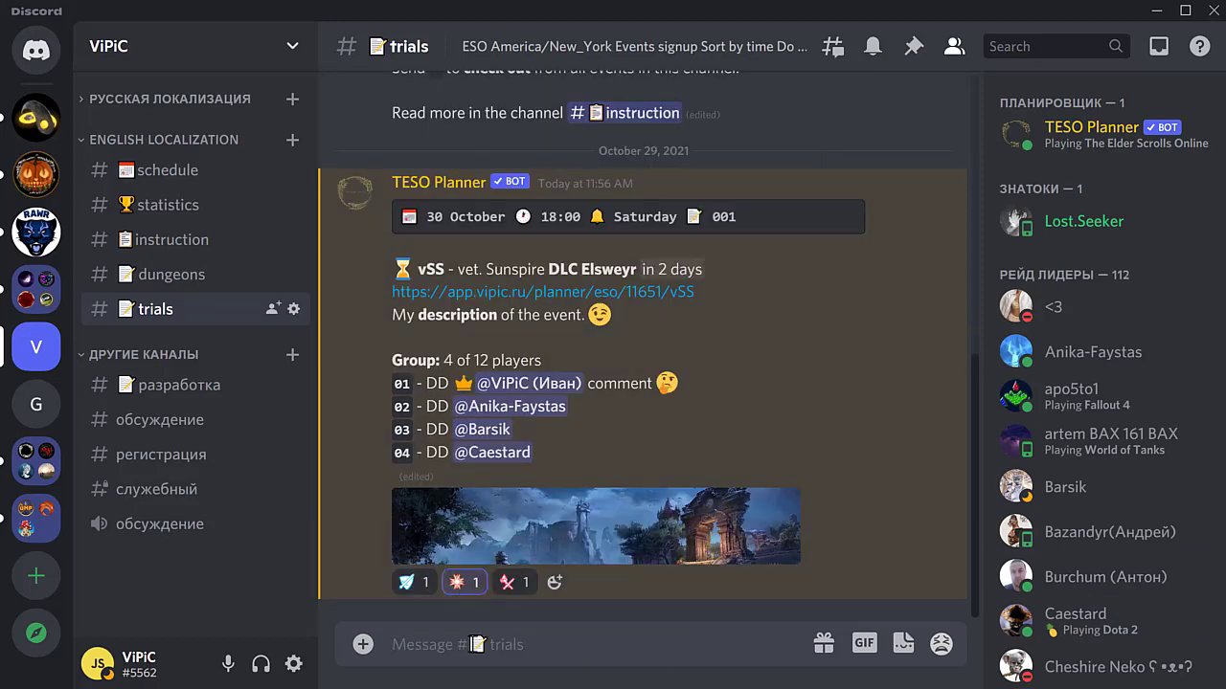
- Send '+tank' to switch your own role to Tank and review the updated roster
left_click(414, 582)
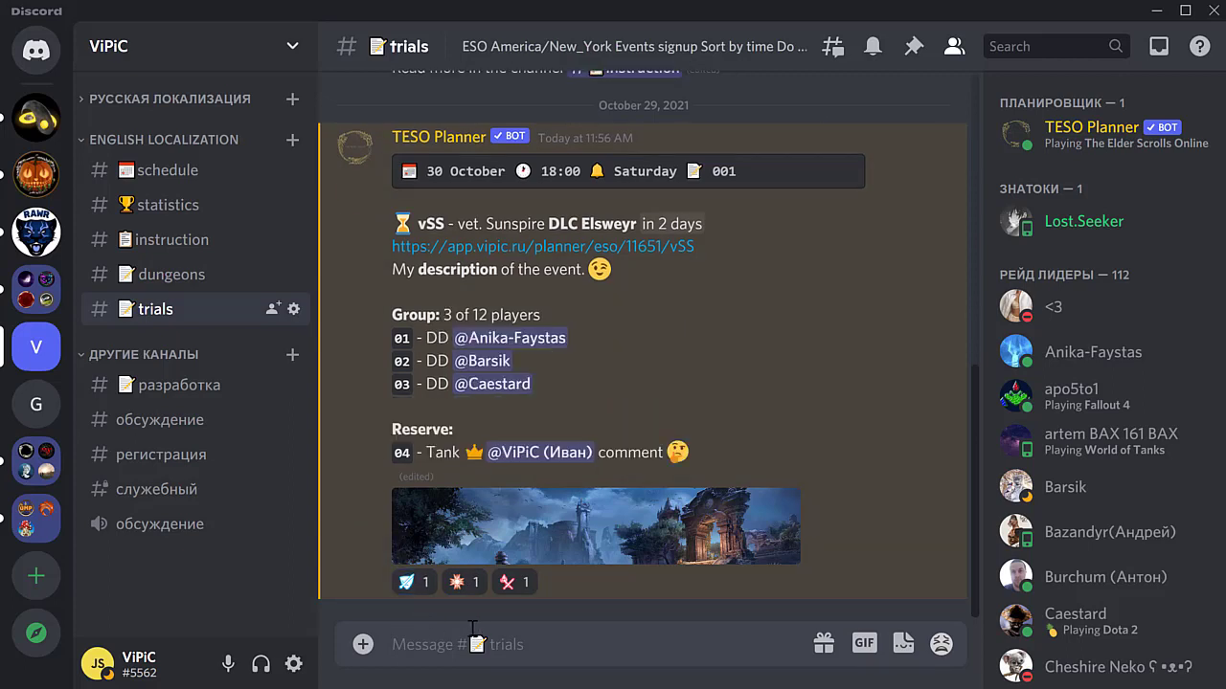
scroll("up", 3)
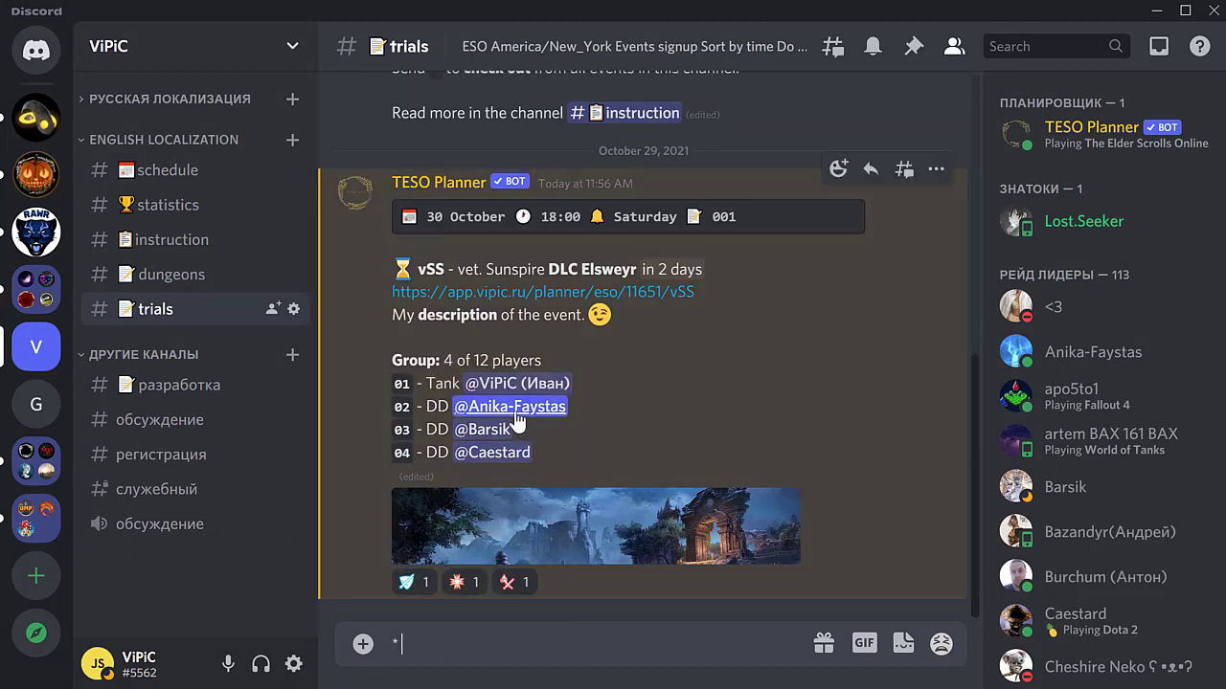
right_click(509, 406)
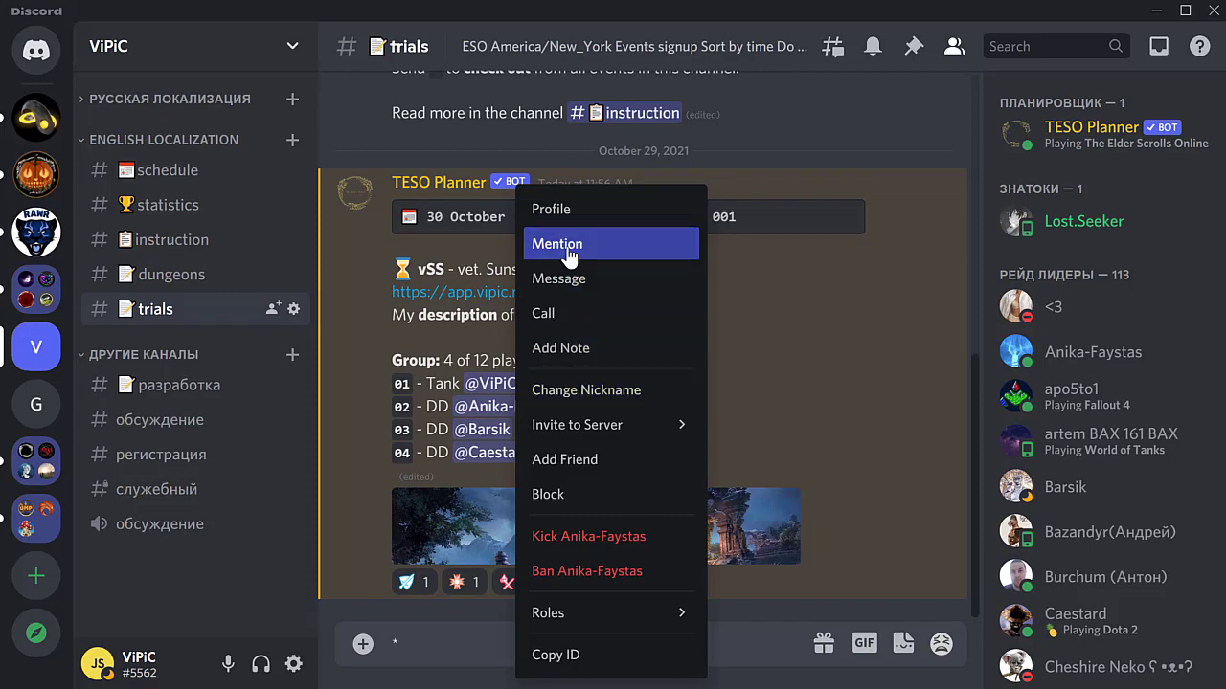
left_click(556, 243)
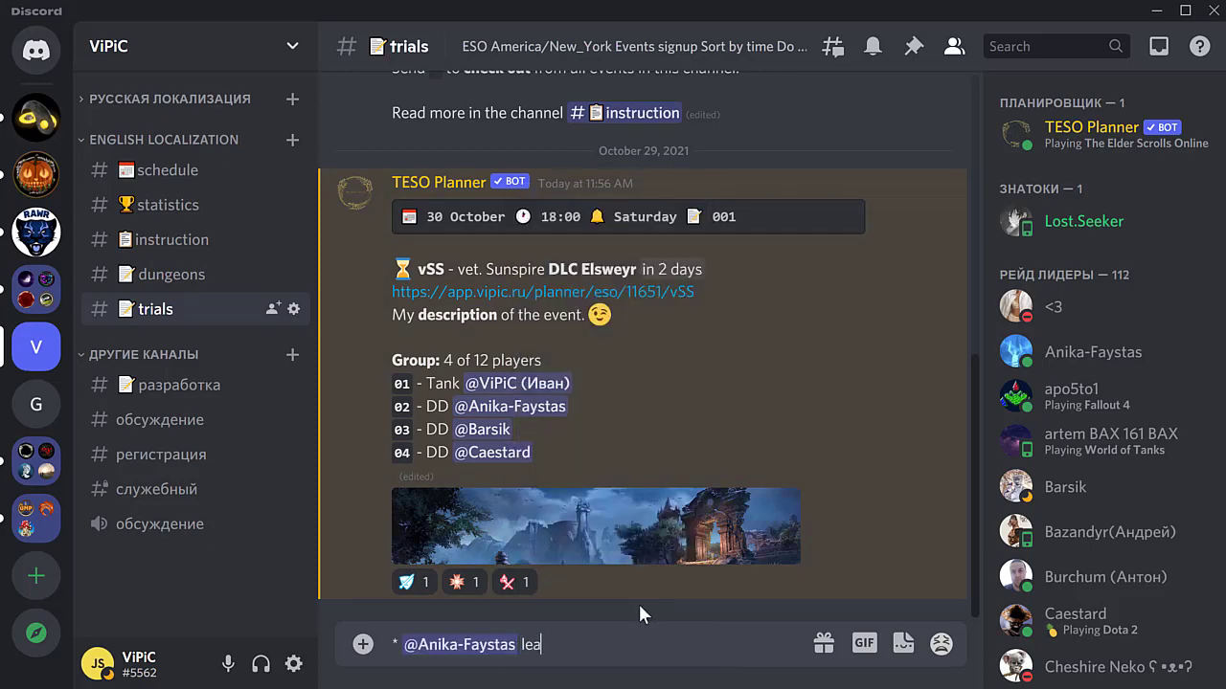
key("Return")
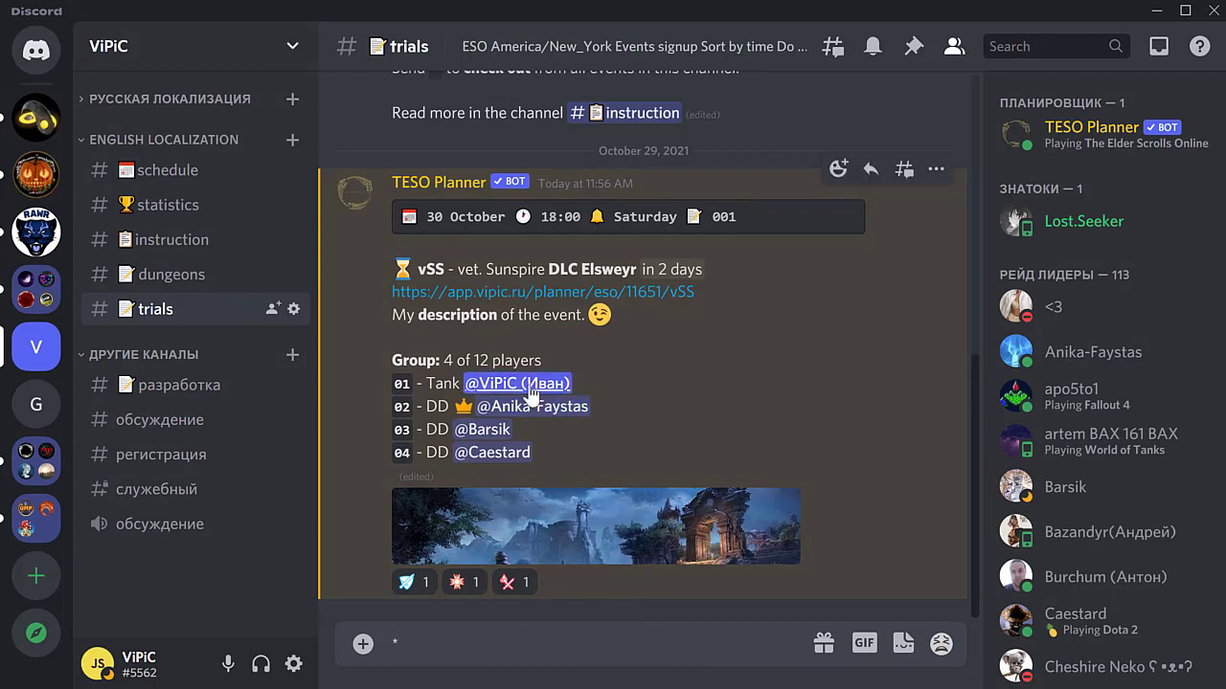
left_click(517, 383)
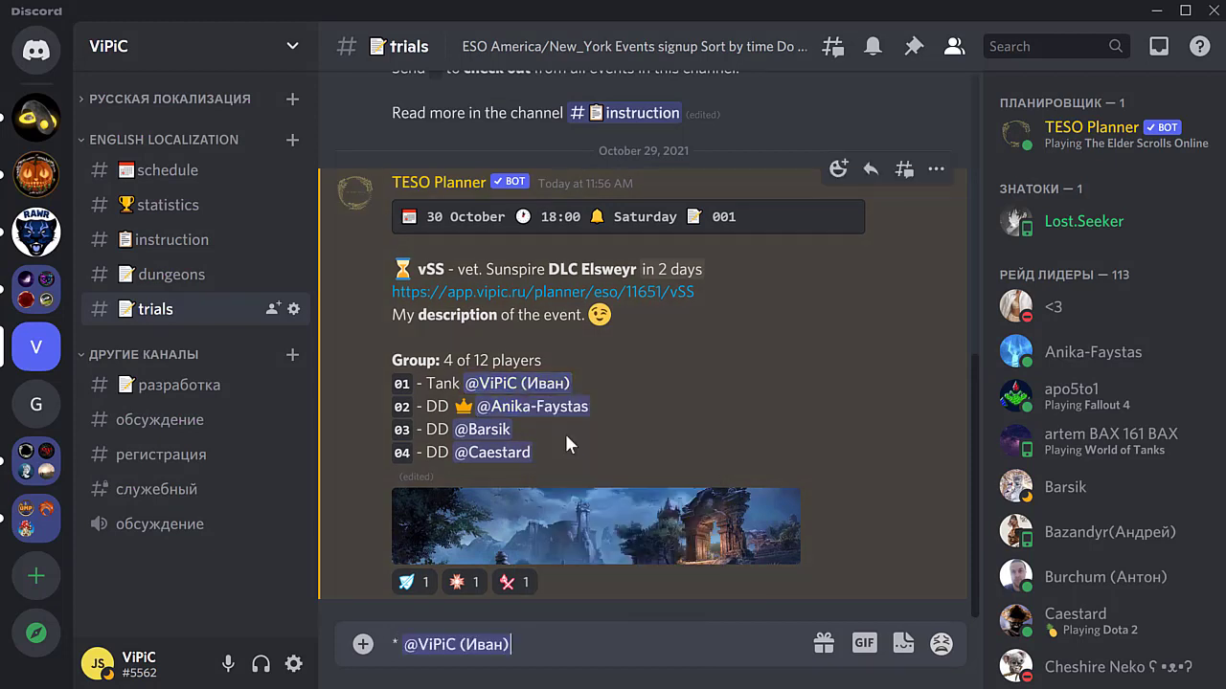
right_click(542, 406)
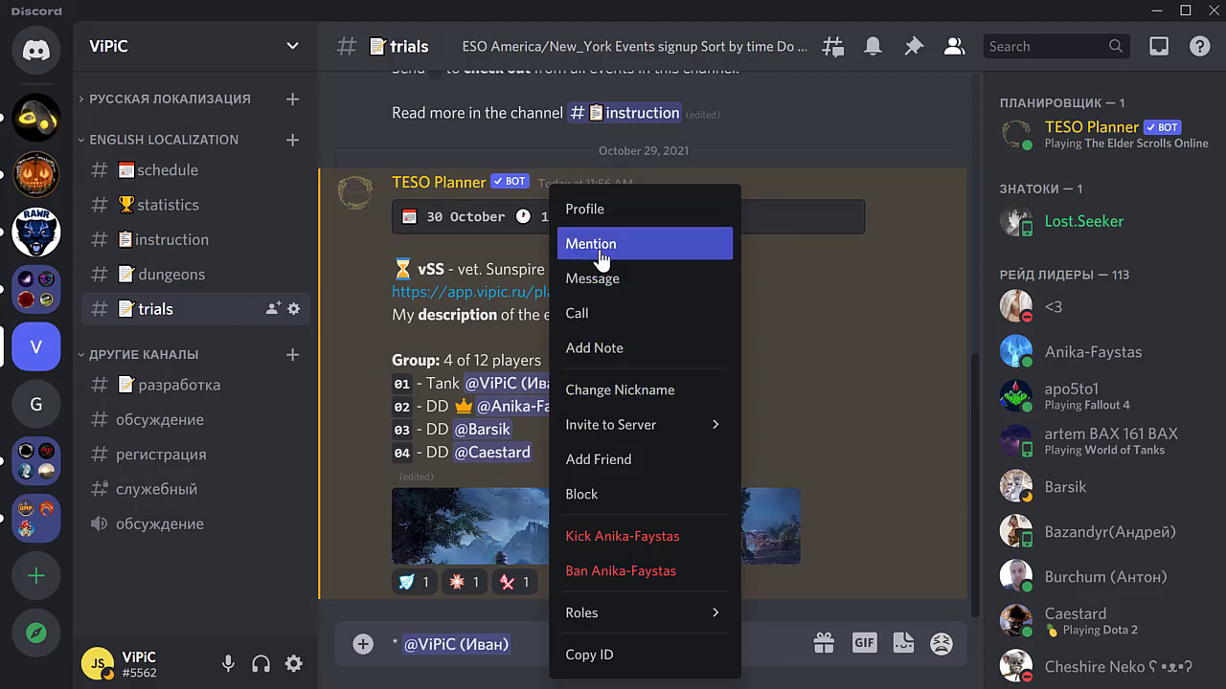
left_click(590, 243)
type("* today 1")
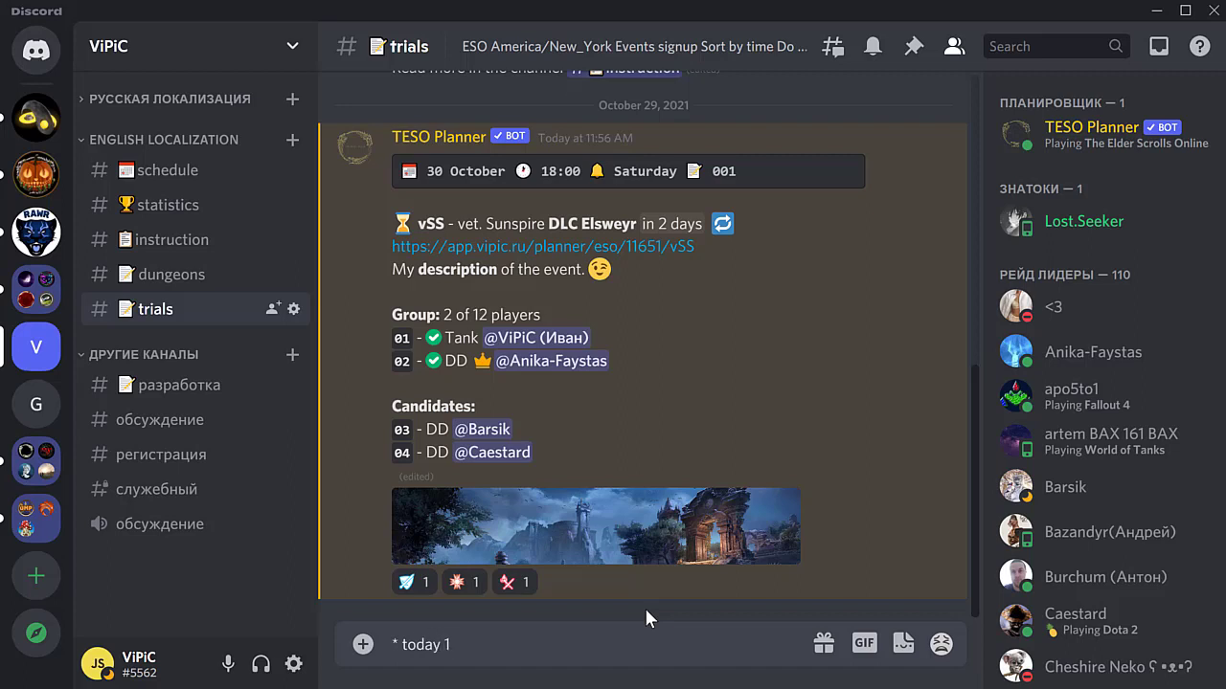
- Change the event to '* today 16:00 vCR+2' and go to the #schedule channel
type("6:00 vCR+2")
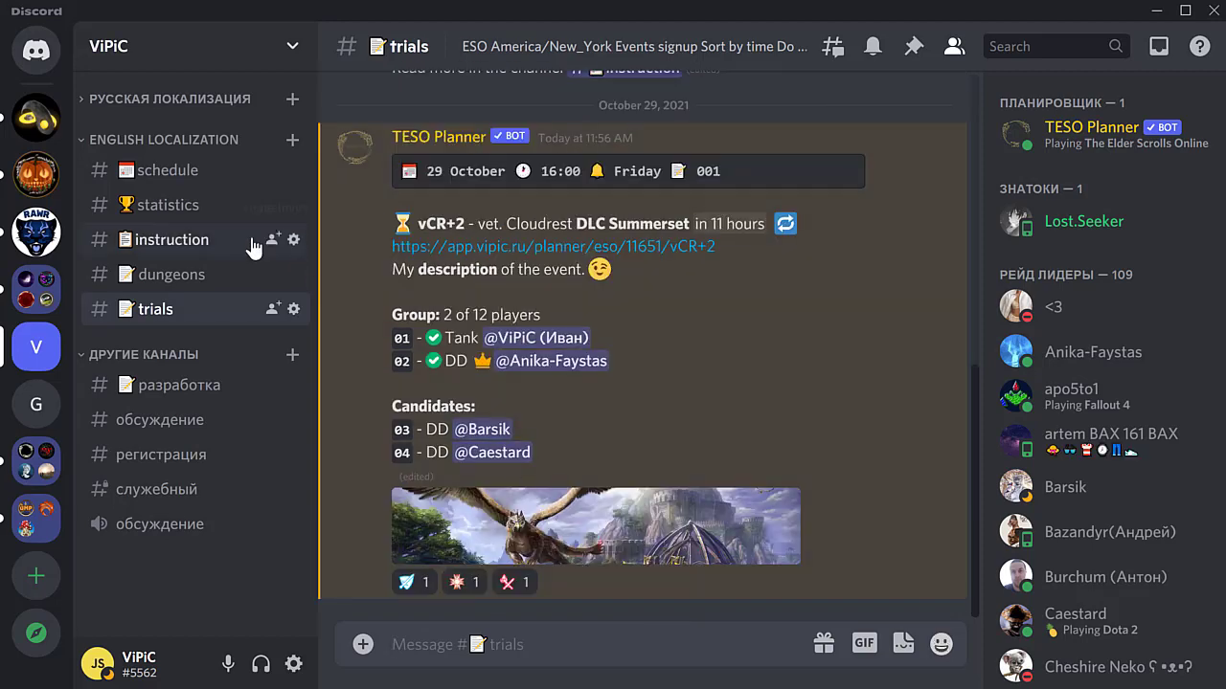
left_click(167, 168)
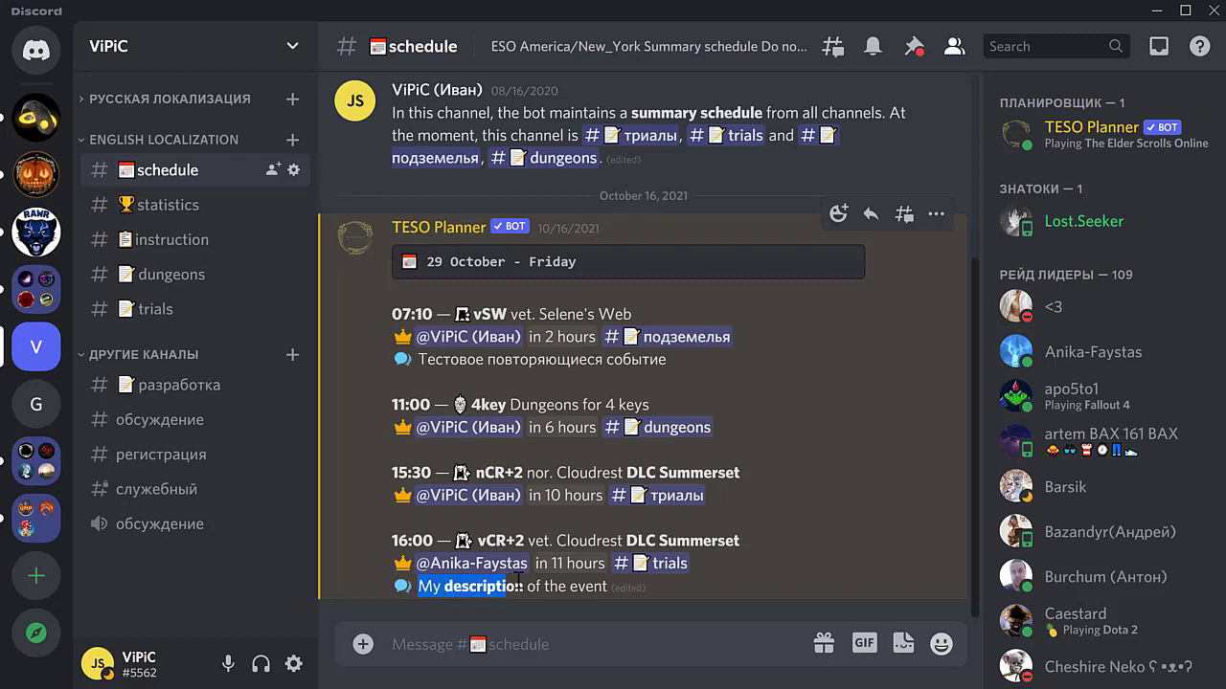
mouse_move(169, 205)
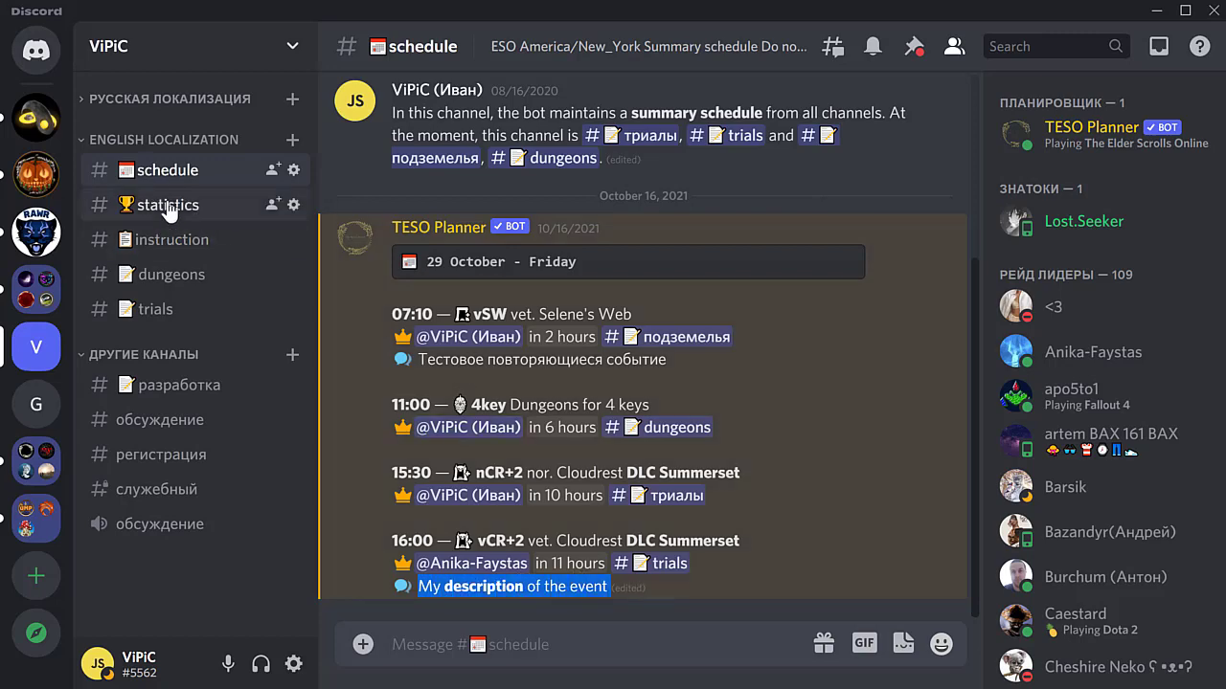
- Switch to the #statistics channel showing the guild leaderboard
left_click(168, 203)
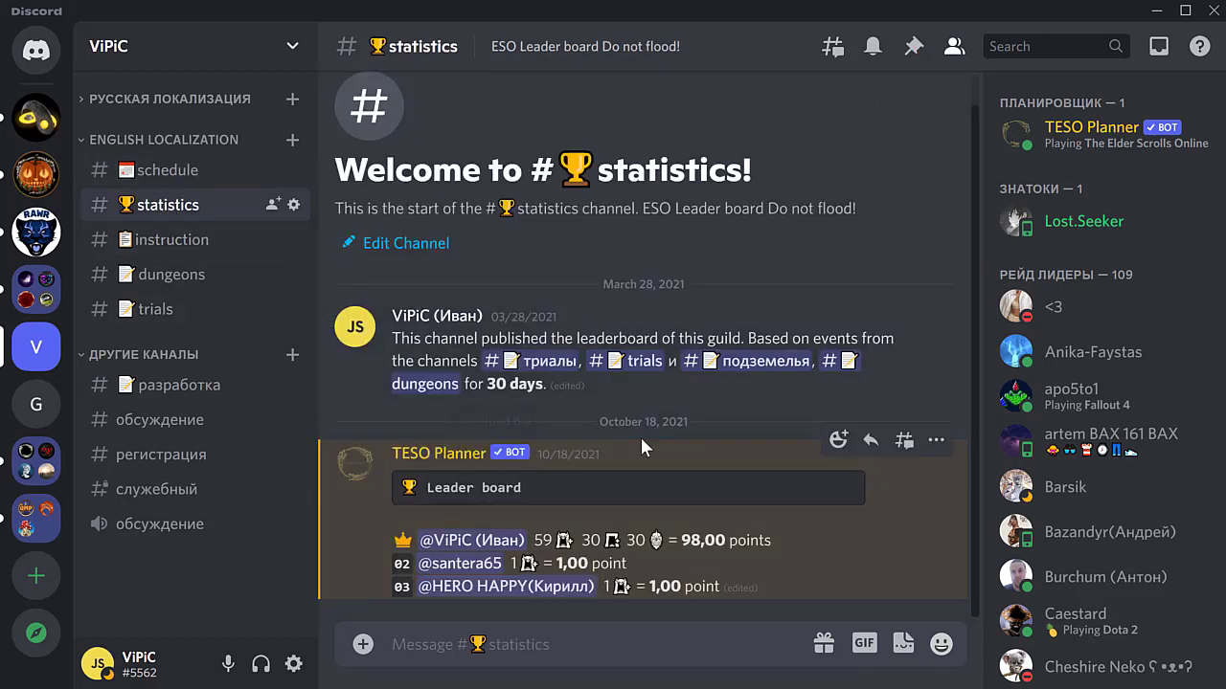
mouse_move(655, 452)
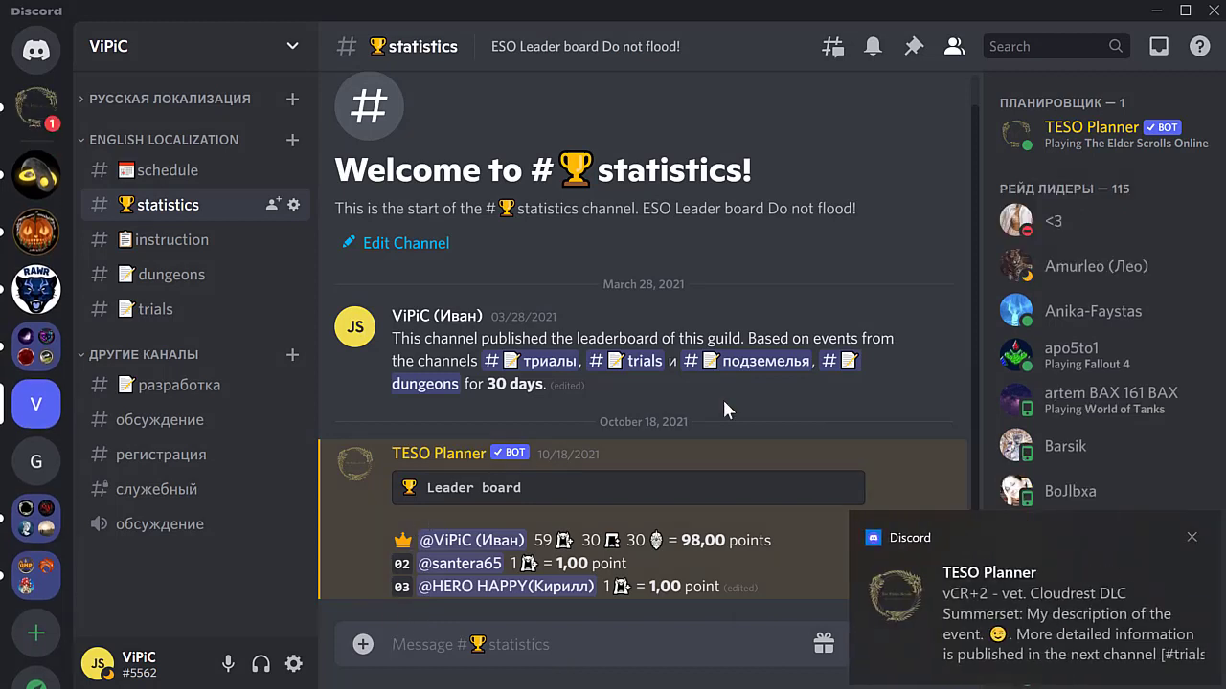
mouse_move(1032, 620)
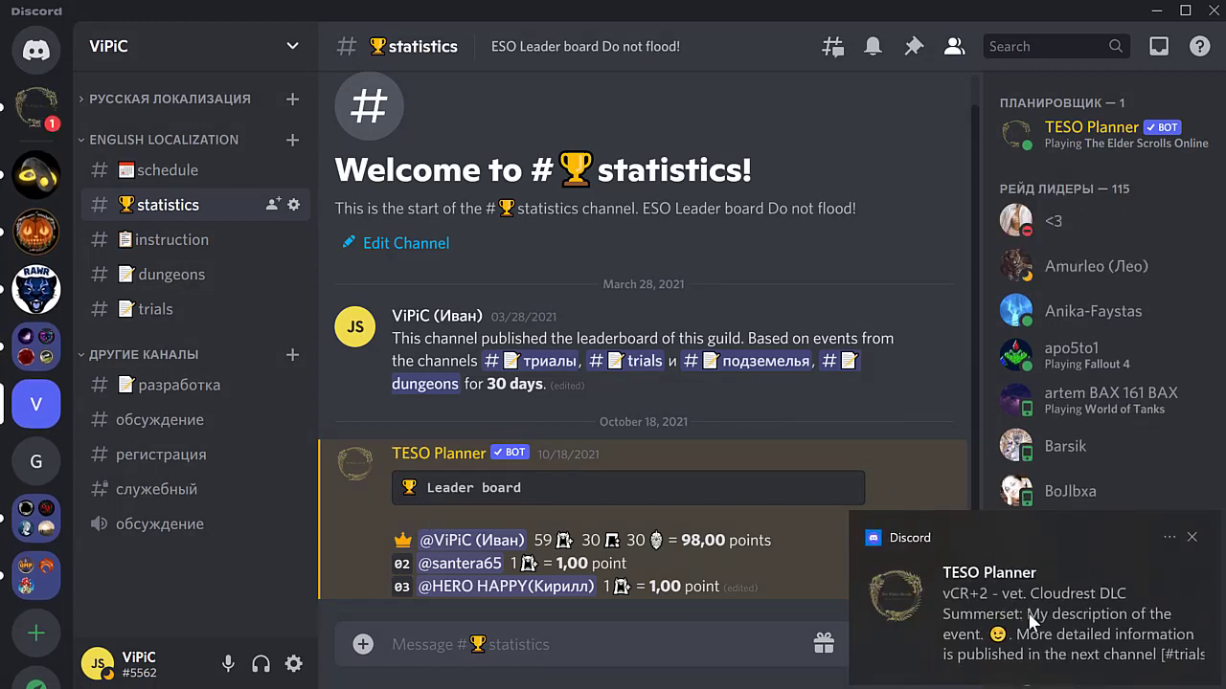